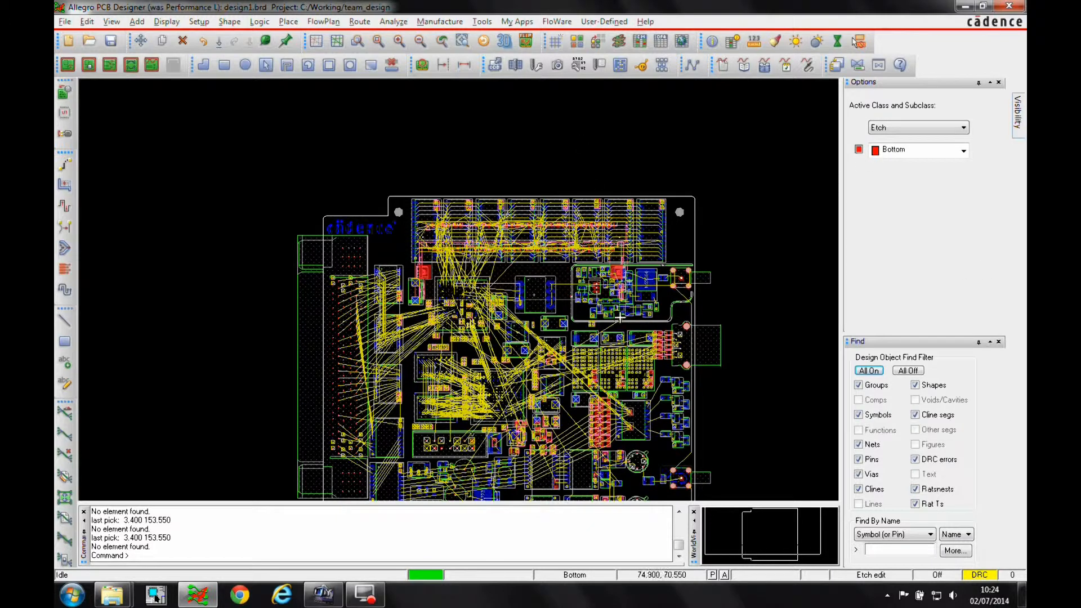
{"action": "mouse_move", "coordinate": [638, 300]}
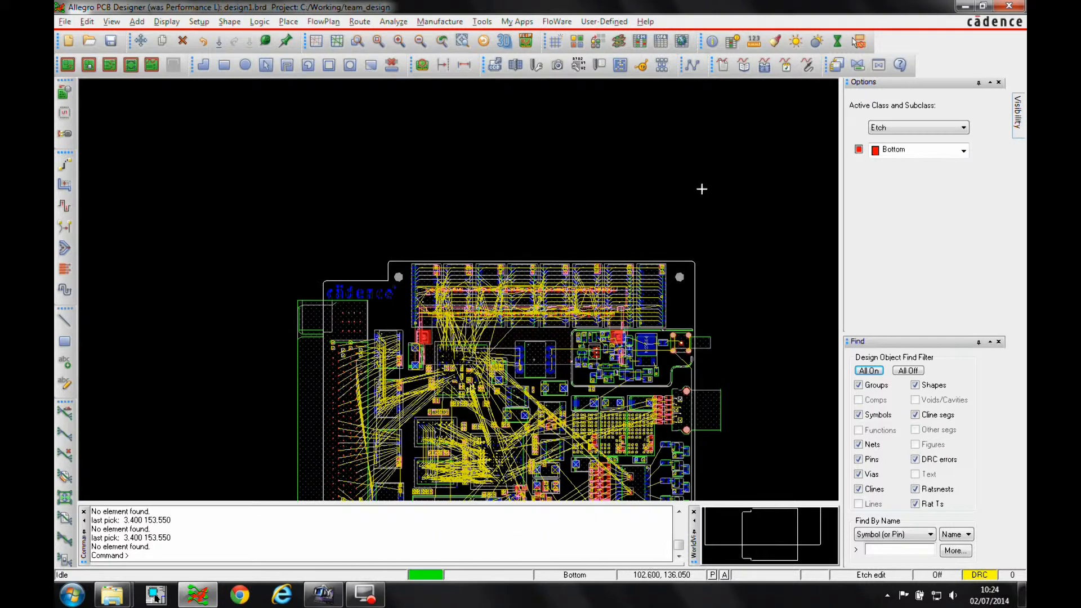
Open the Place menu to reach the Design Partition commands
{"action": "left_click", "coordinate": [289, 21]}
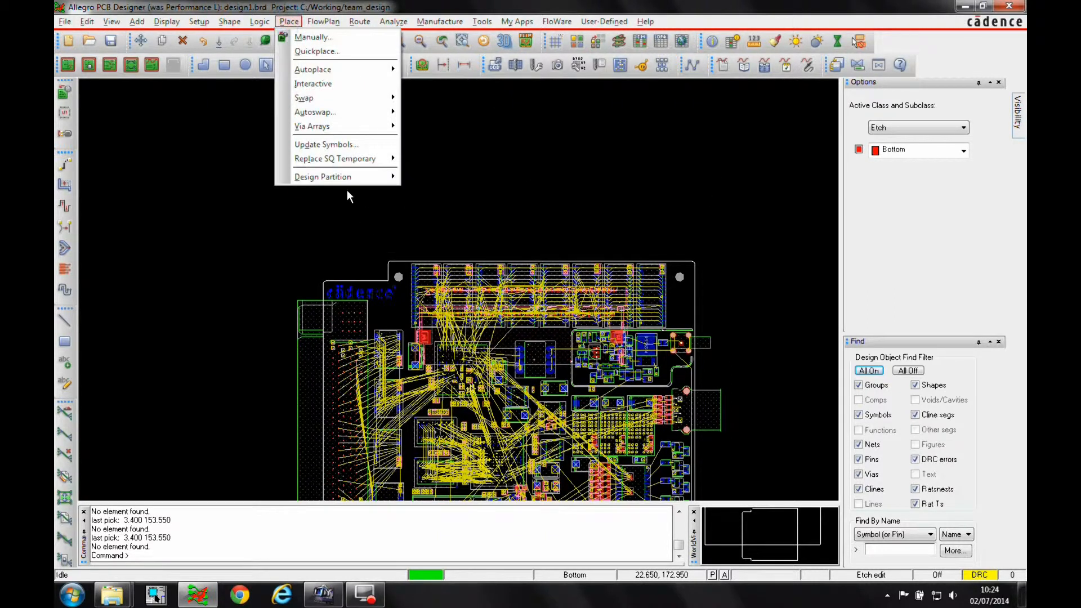
Draw a partition rectangle above the board named memory_top, stopping at layer INNER1
{"action": "left_click", "coordinate": [323, 177]}
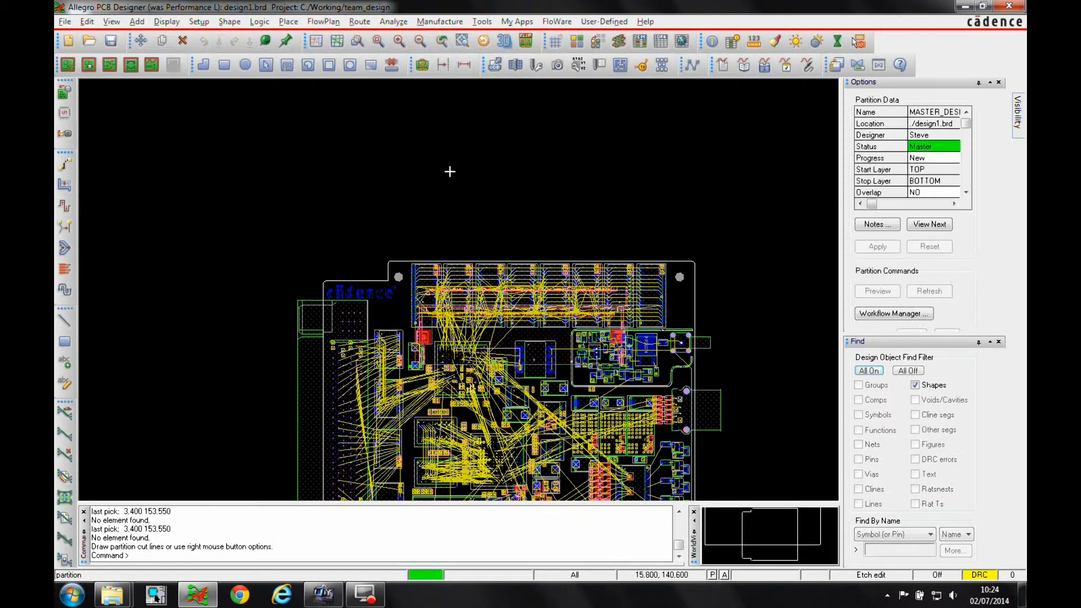
{"action": "right_click", "coordinate": [449, 172]}
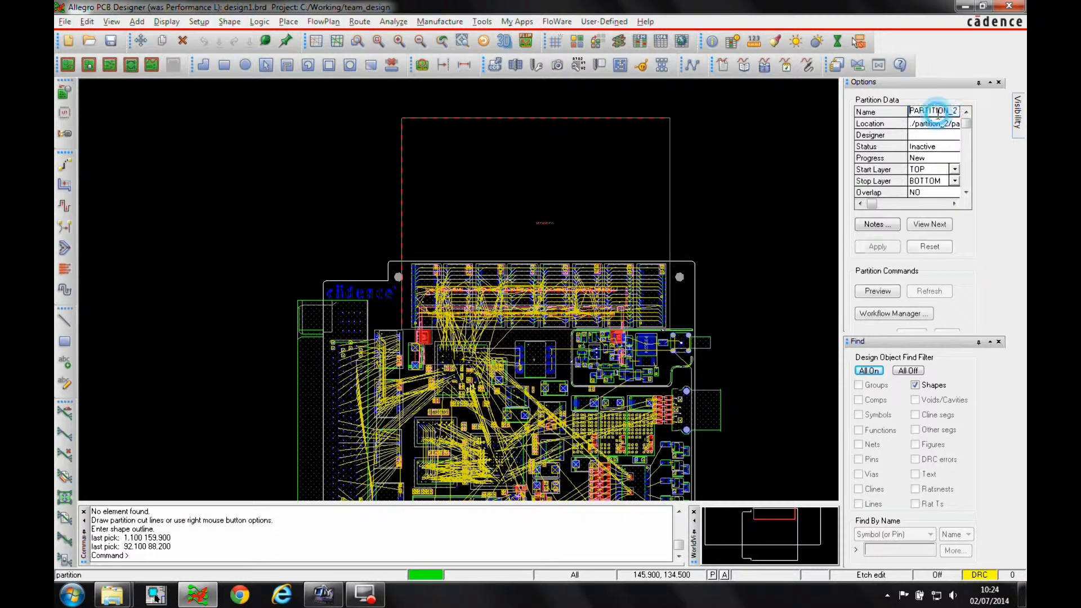
{"action": "type", "text": "memory_top"}
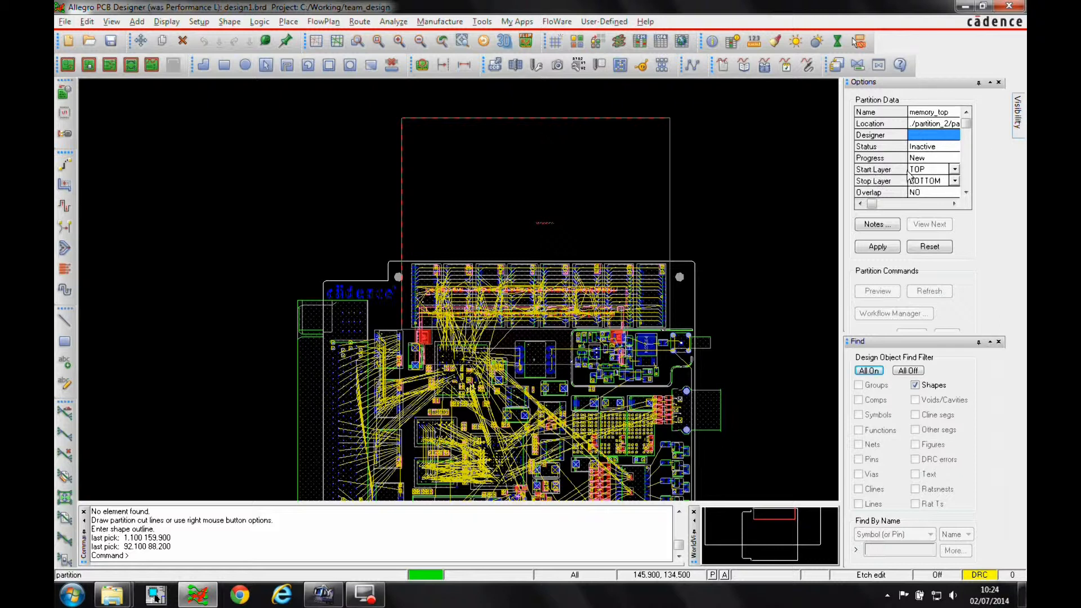
{"action": "left_click", "coordinate": [954, 181]}
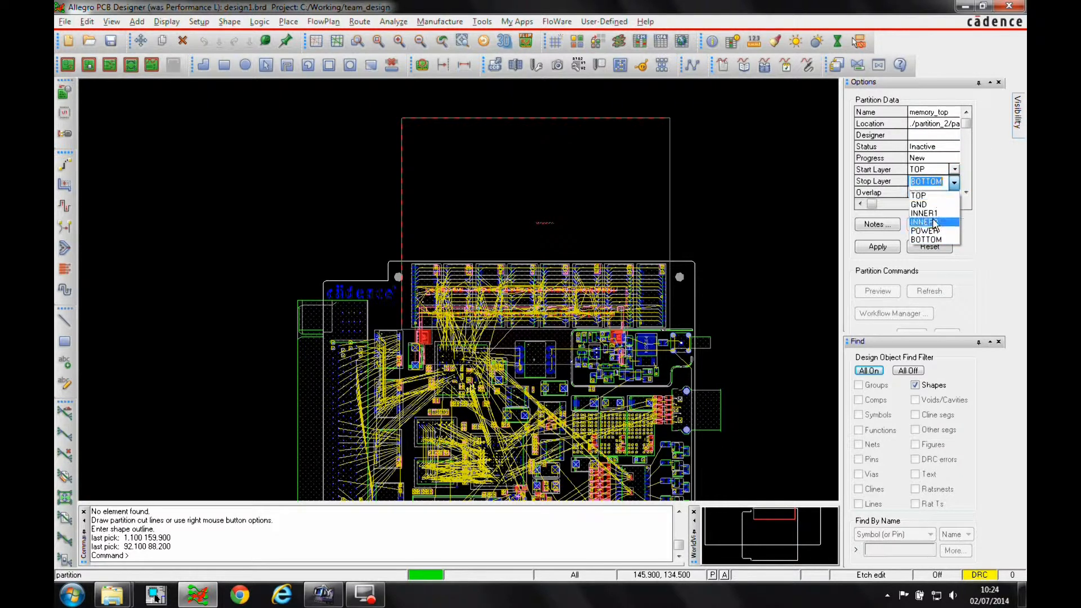
{"action": "left_click", "coordinate": [925, 221]}
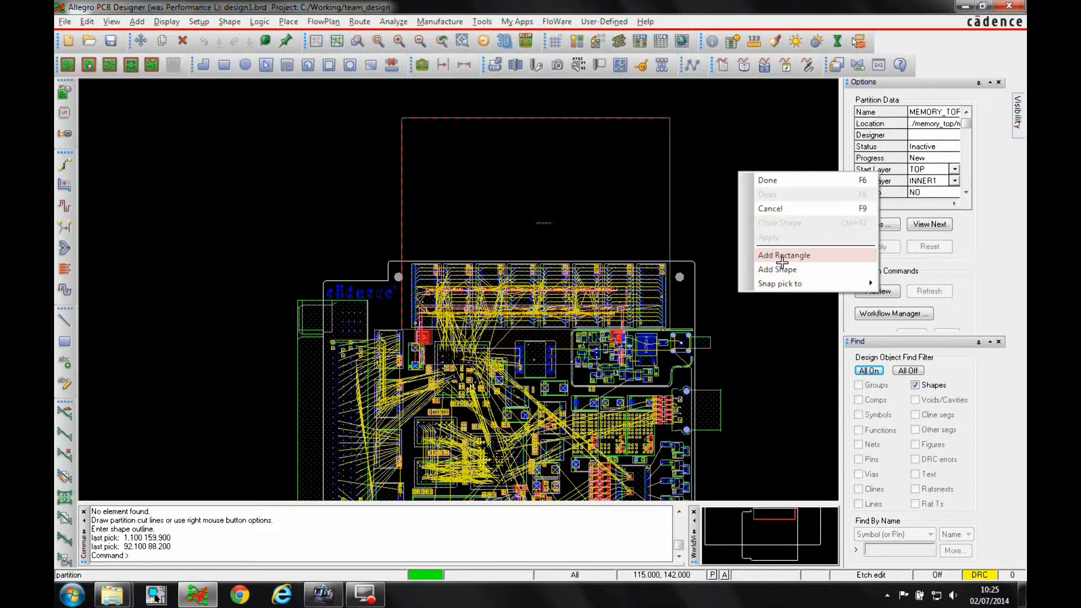
Draw an overlapping rectangle named memory_bottom, starting at INNER2, and apply it
{"action": "left_click", "coordinate": [784, 255]}
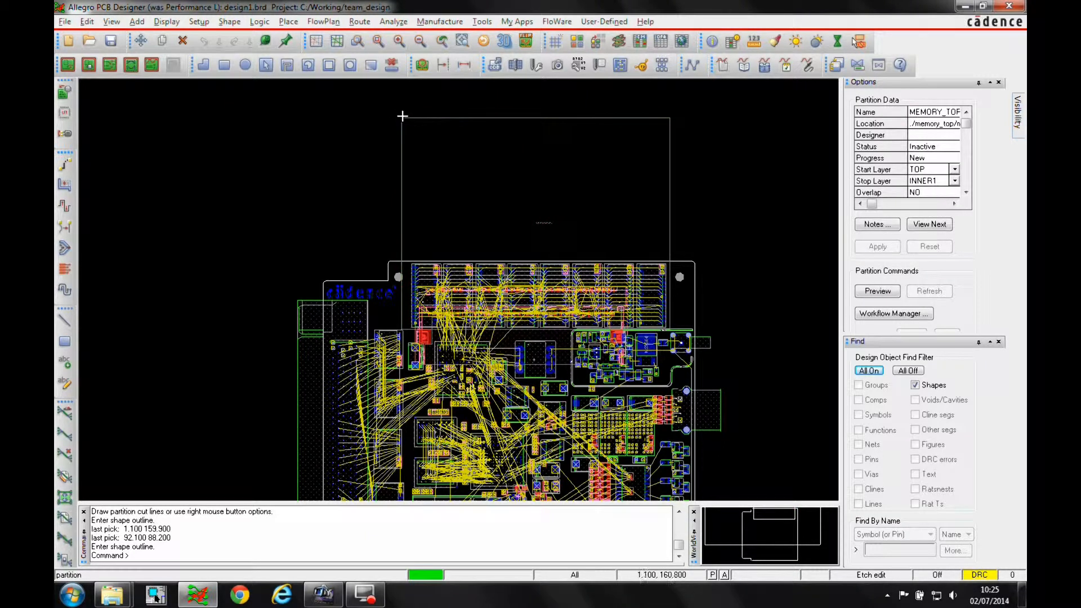
{"action": "left_click", "coordinate": [679, 326]}
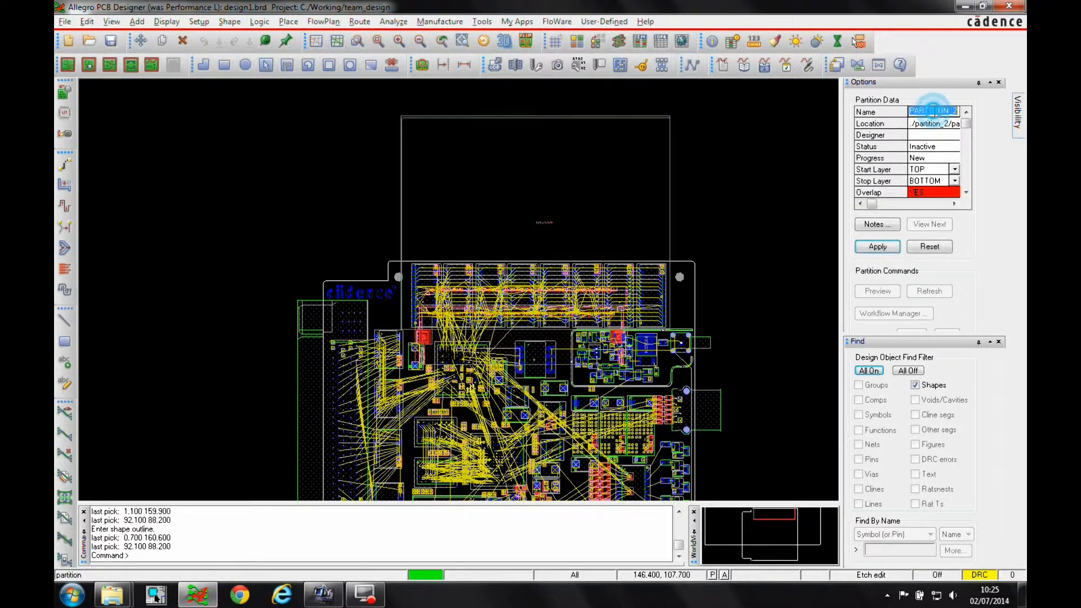
{"action": "type", "text": "memory_botto"}
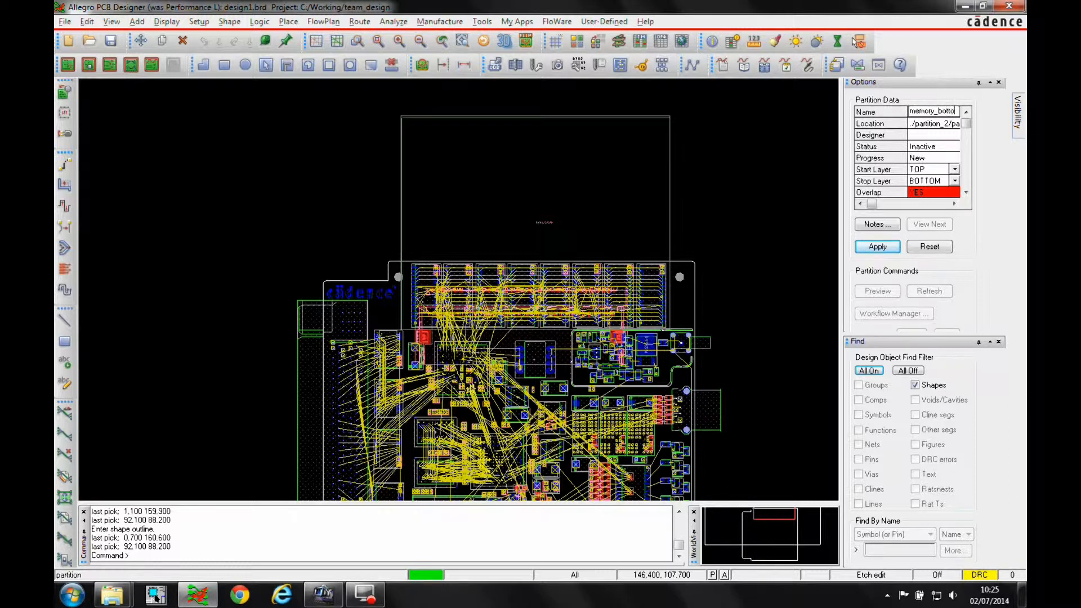
{"action": "left_click", "coordinate": [933, 135]}
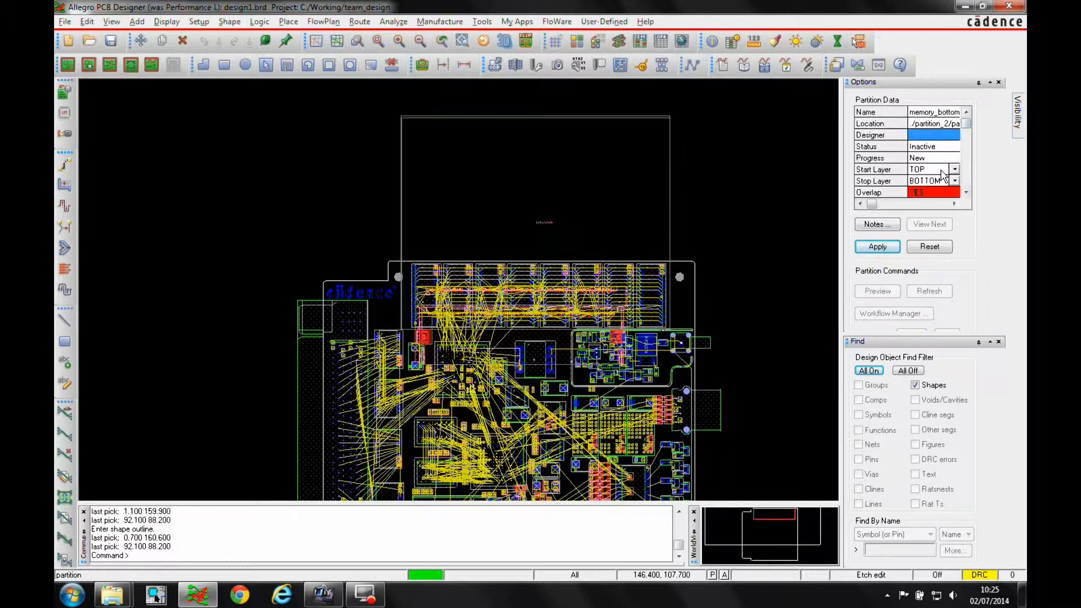
{"action": "left_click", "coordinate": [955, 169]}
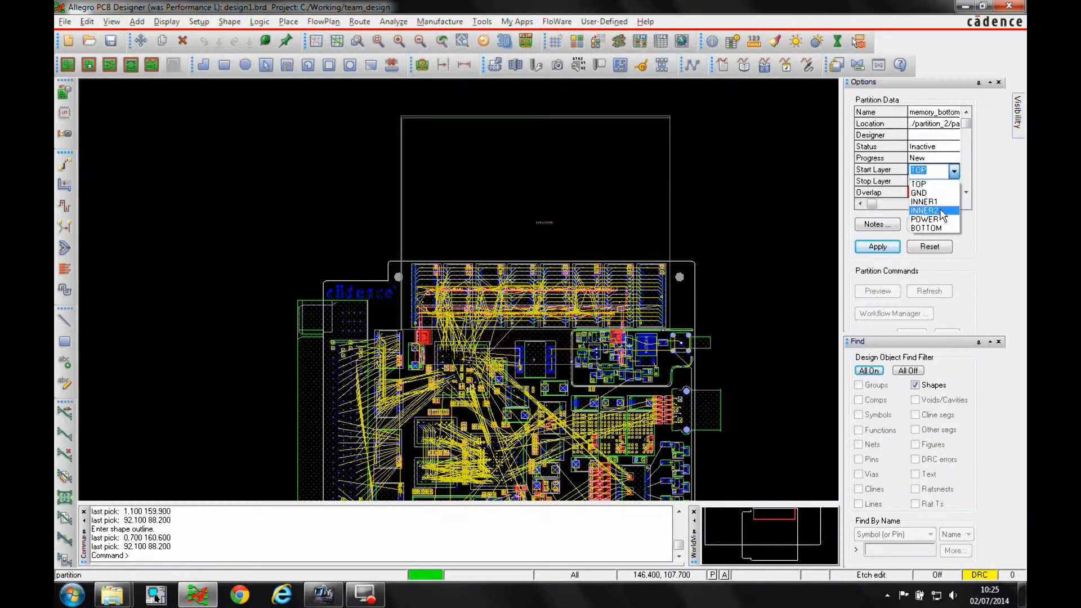
{"action": "left_click", "coordinate": [930, 210]}
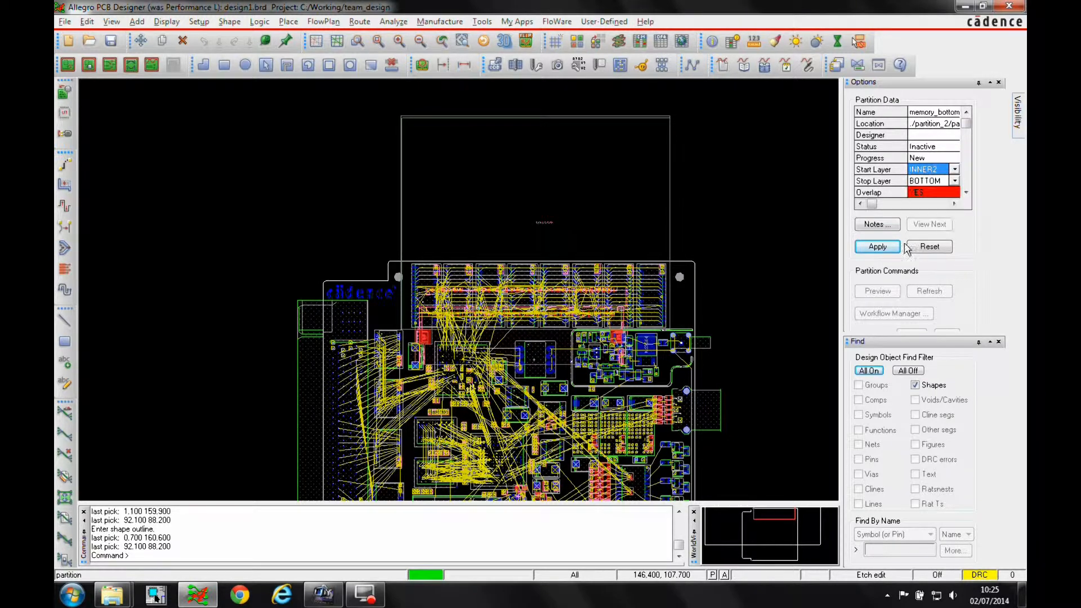
{"action": "left_click", "coordinate": [877, 246]}
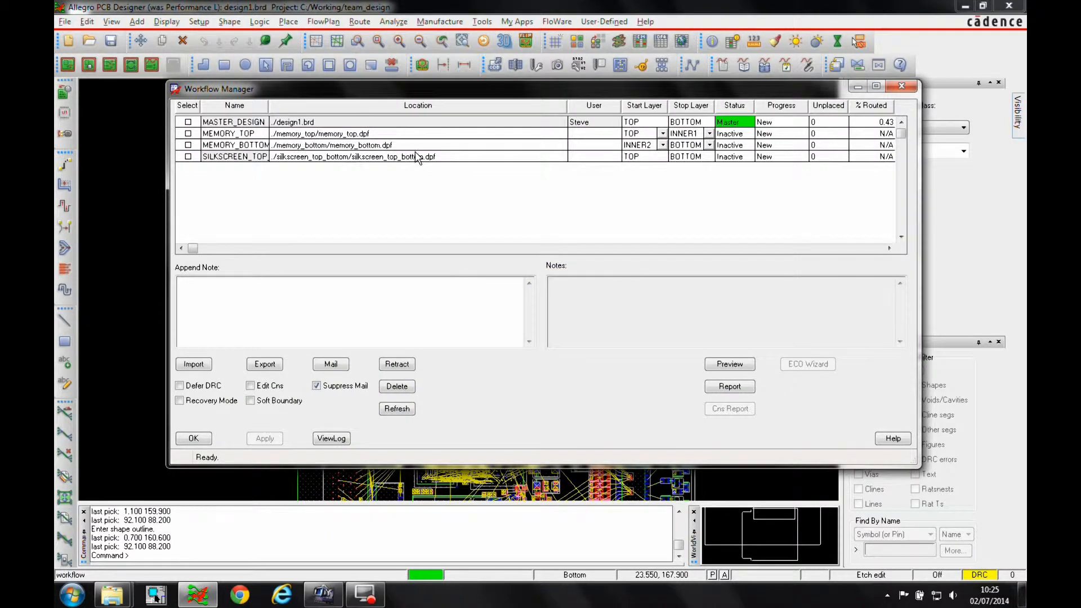
Export the MEMORY_BOTTOM partition from Workflow Manager and close the overview
{"action": "left_click", "coordinate": [187, 145]}
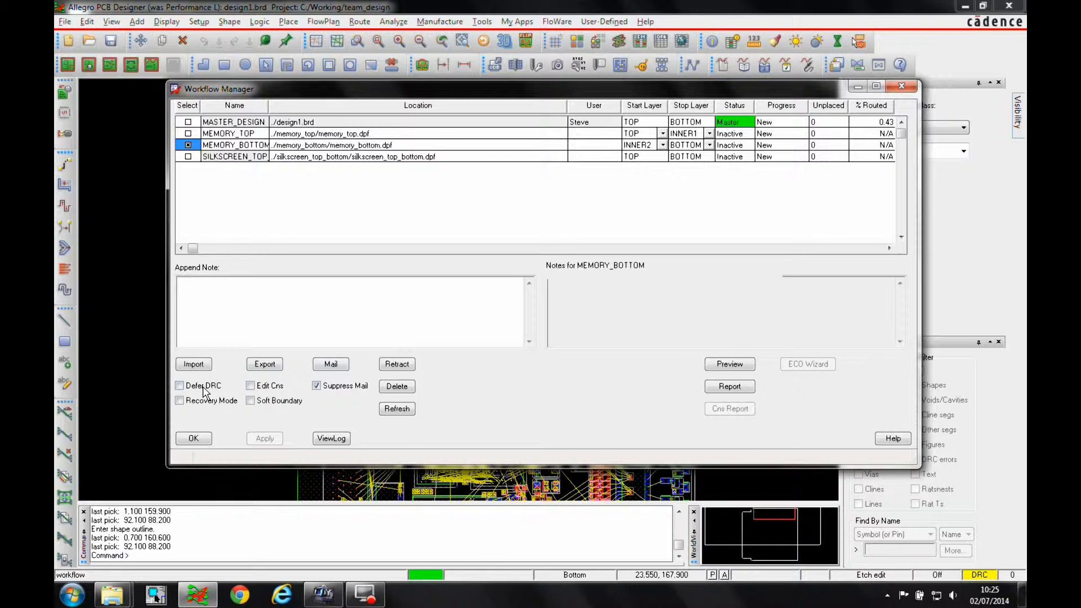
{"action": "left_click", "coordinate": [264, 364]}
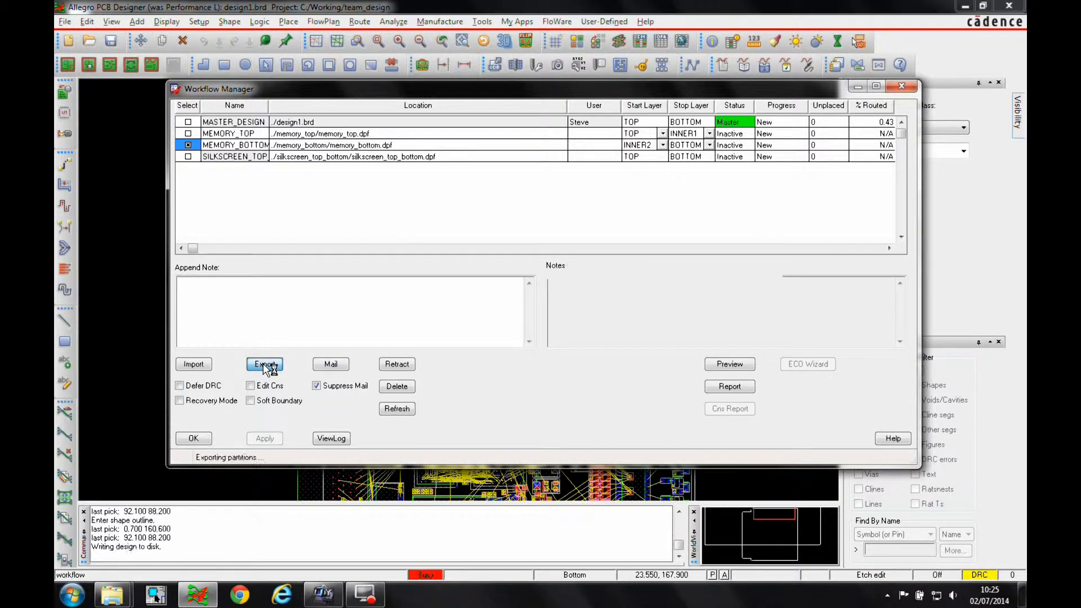
{"action": "left_click", "coordinate": [264, 365]}
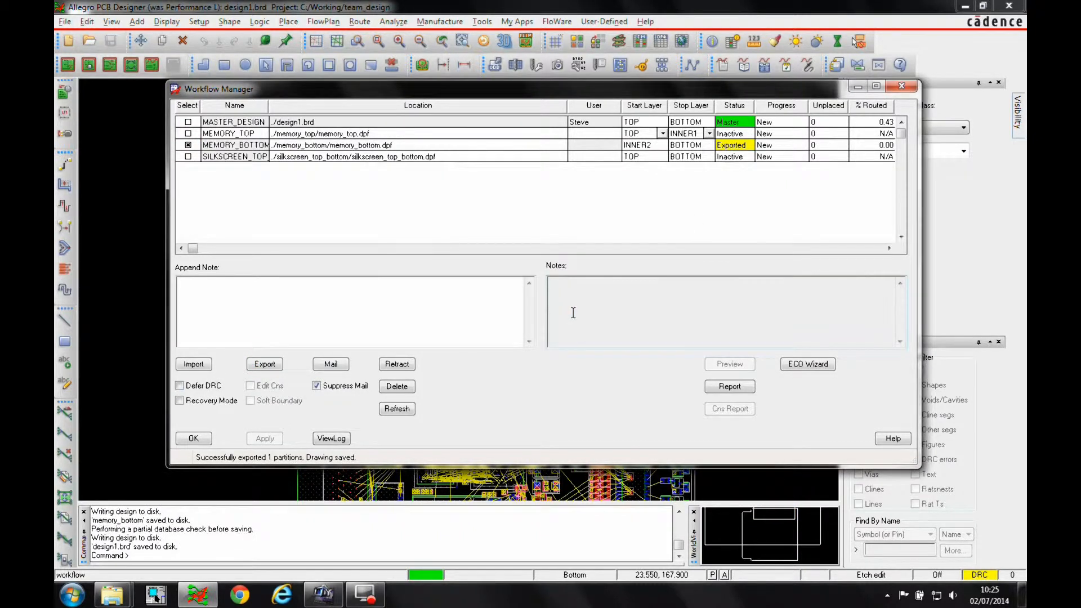
{"action": "left_click", "coordinate": [194, 438]}
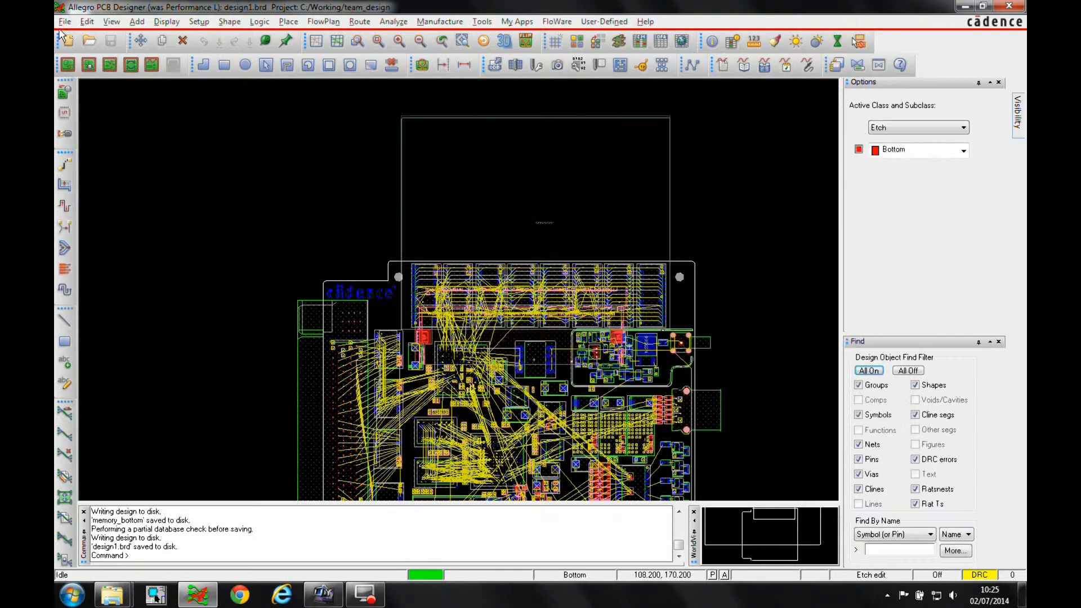
Open memory_bottom/memory_bottom.dpf from the memory_bottom folder
{"action": "left_click", "coordinate": [65, 21]}
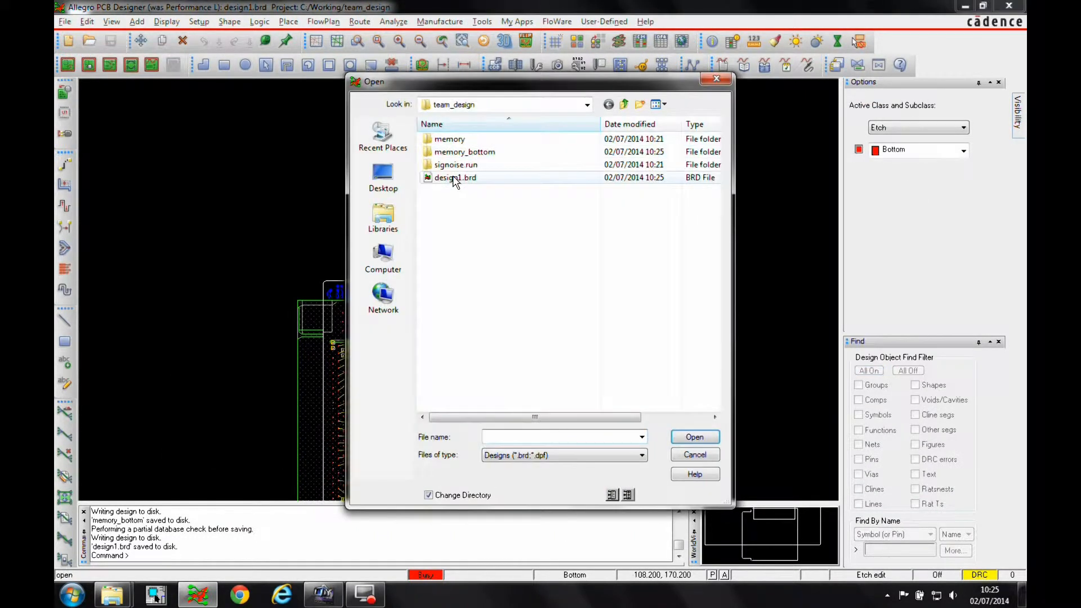
{"action": "double_click", "coordinate": [465, 151]}
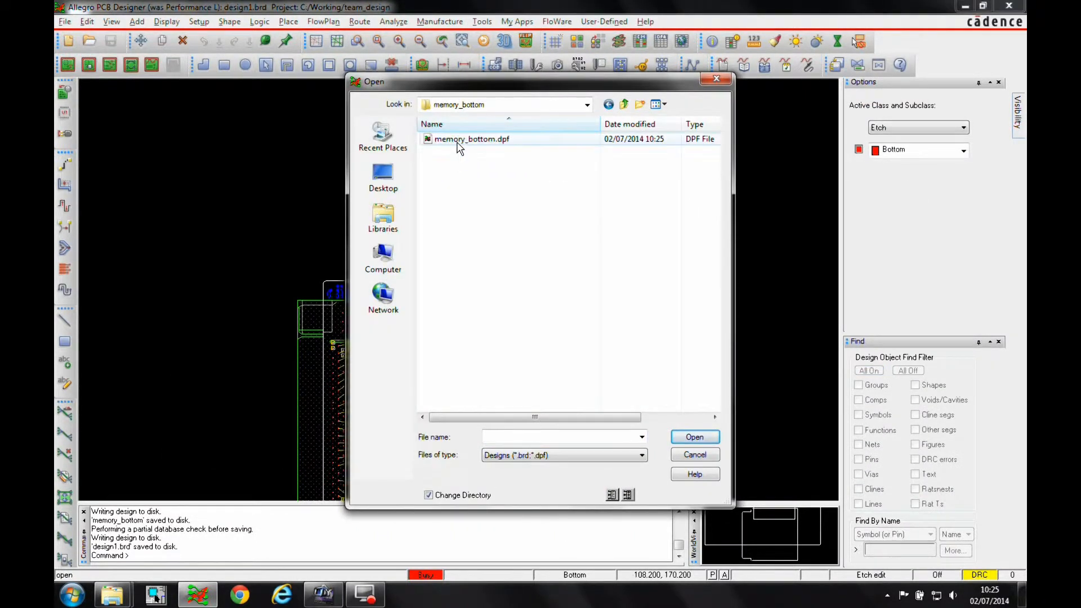
{"action": "double_click", "coordinate": [472, 139]}
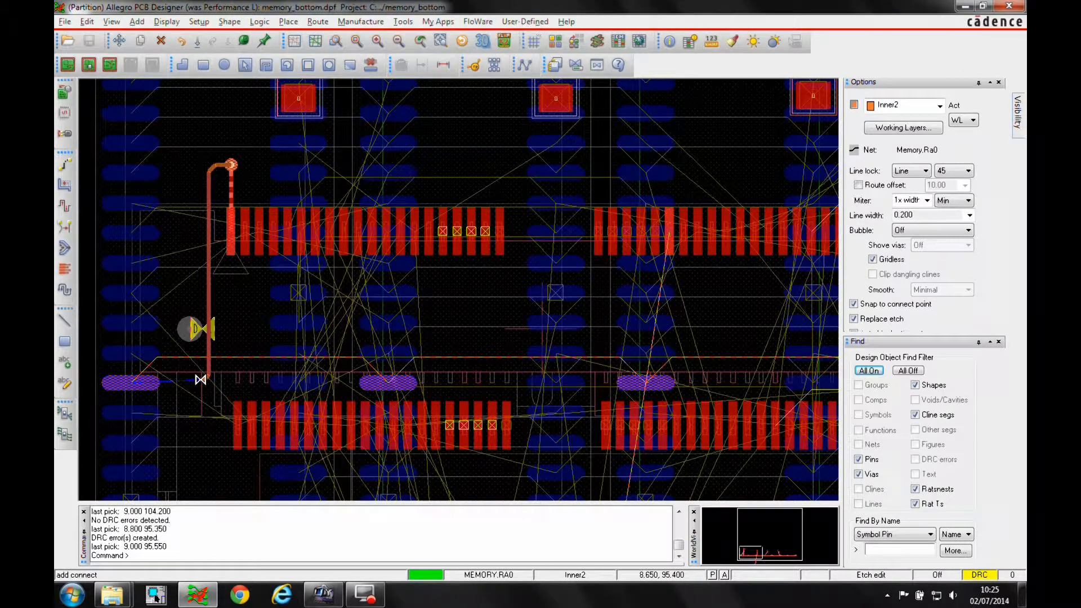
Bring up route options while drawing the MEMORY.RA0 trace on INNER2
{"action": "right_click", "coordinate": [219, 302]}
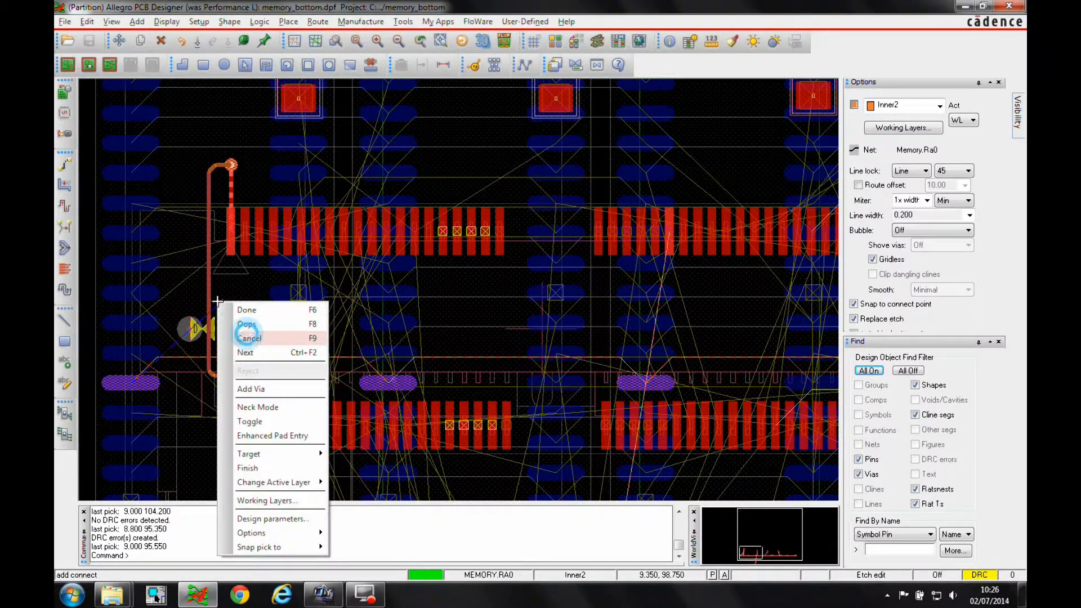